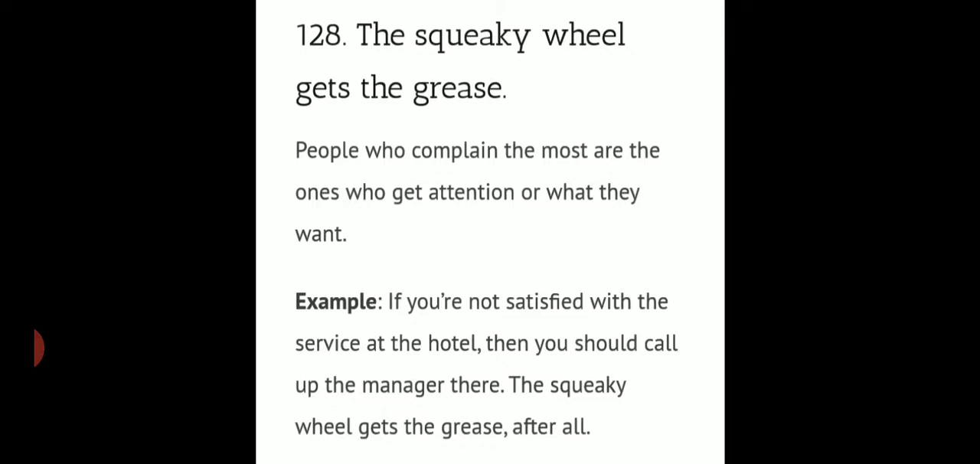
scroll("down", 3)
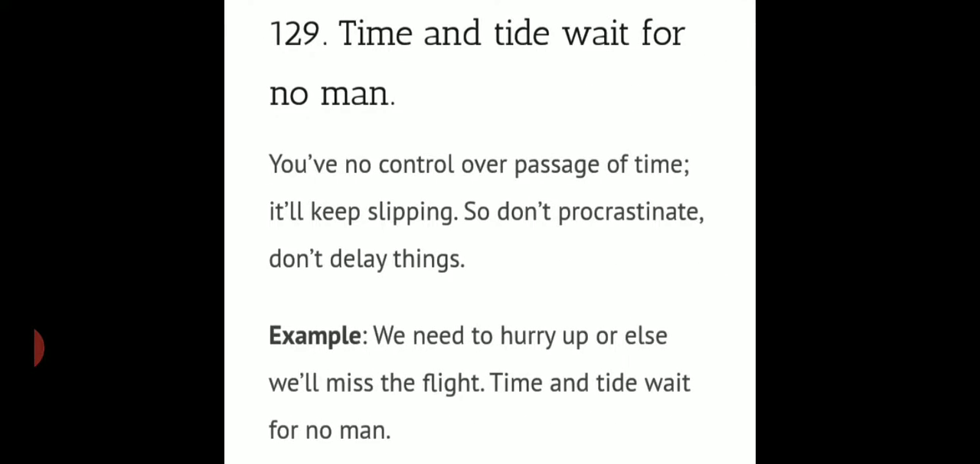